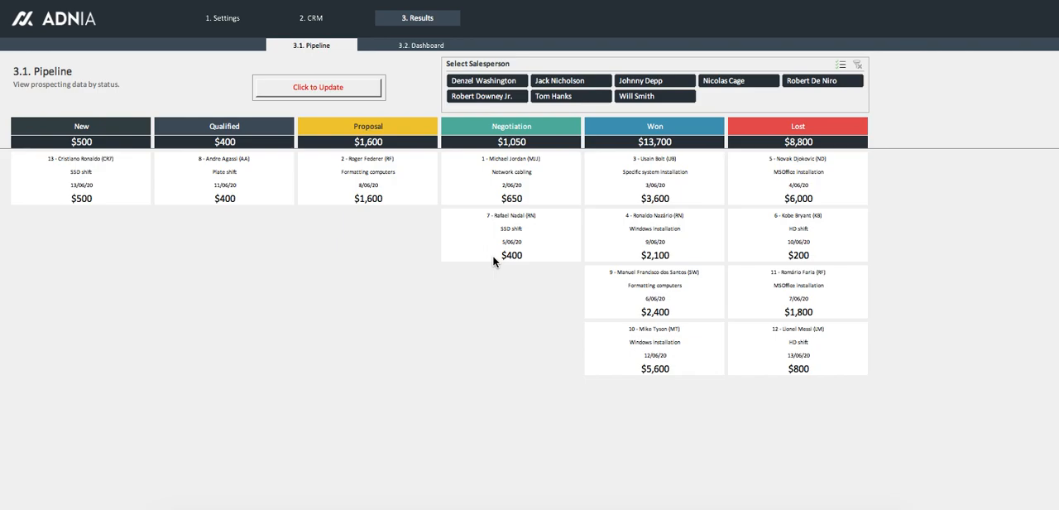
{"action": "mouse_move", "coordinate": [372, 56]}
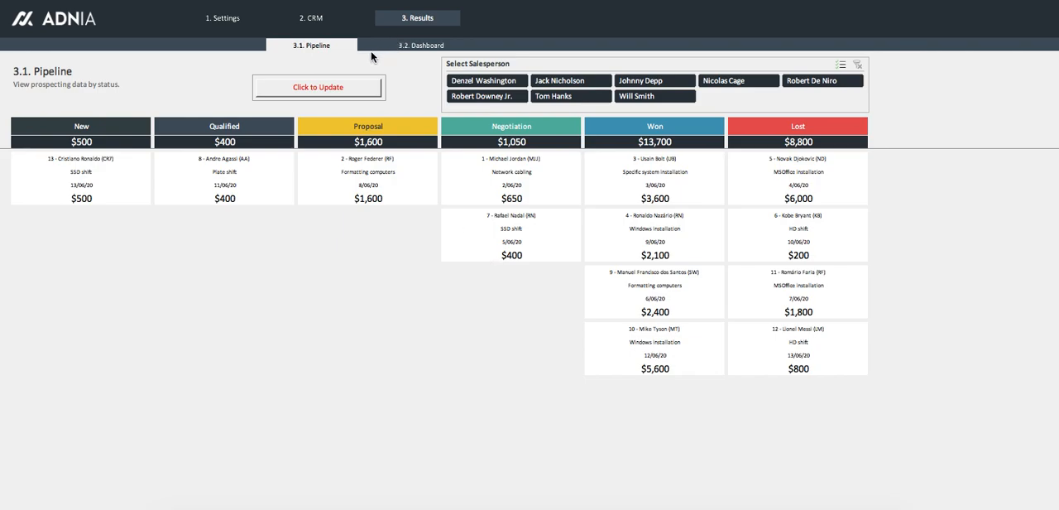
{"action": "mouse_move", "coordinate": [377, 249]}
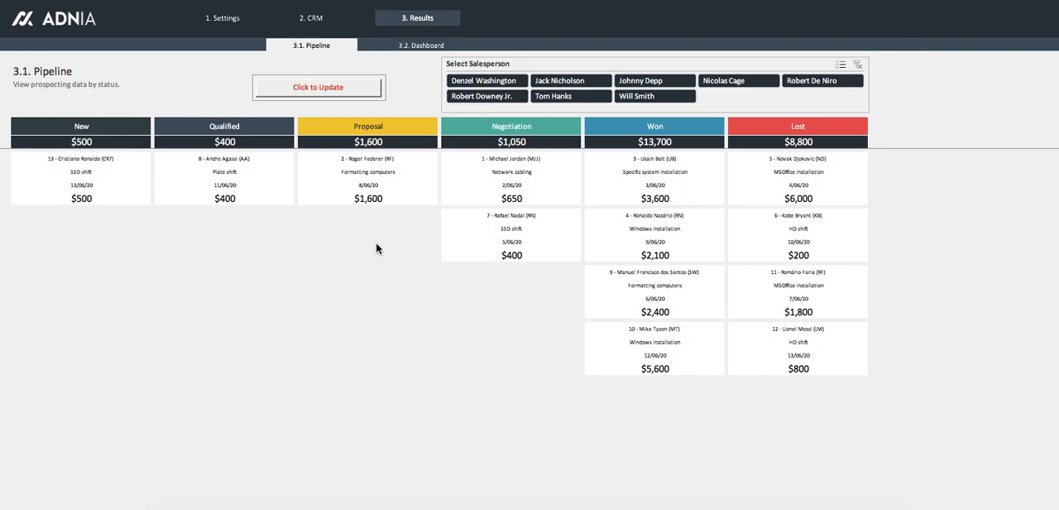
{"action": "mouse_move", "coordinate": [123, 215]}
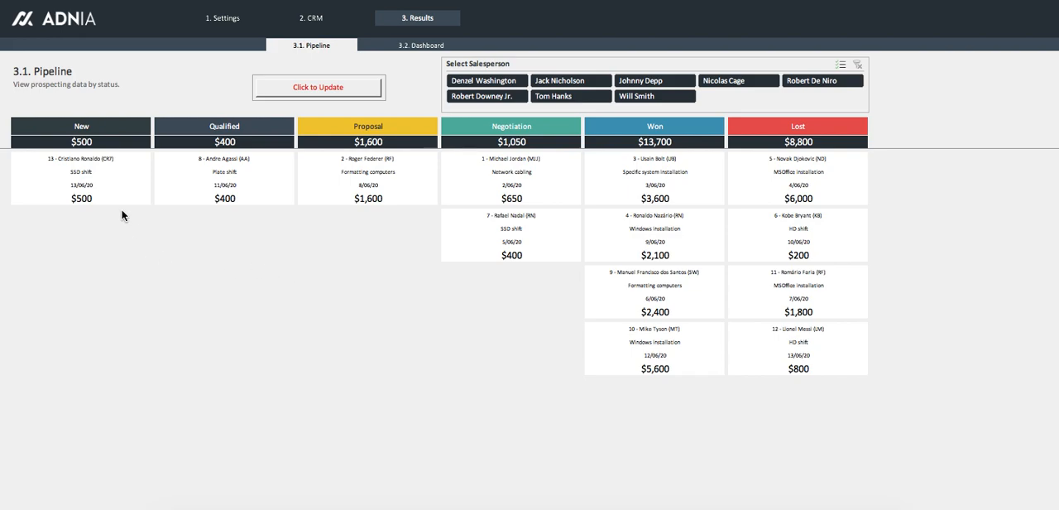
- Filter the Select Salesperson slicer through Nicolas Cage and Robert De Niro to Denzel Washington
{"action": "left_click", "coordinate": [224, 311]}
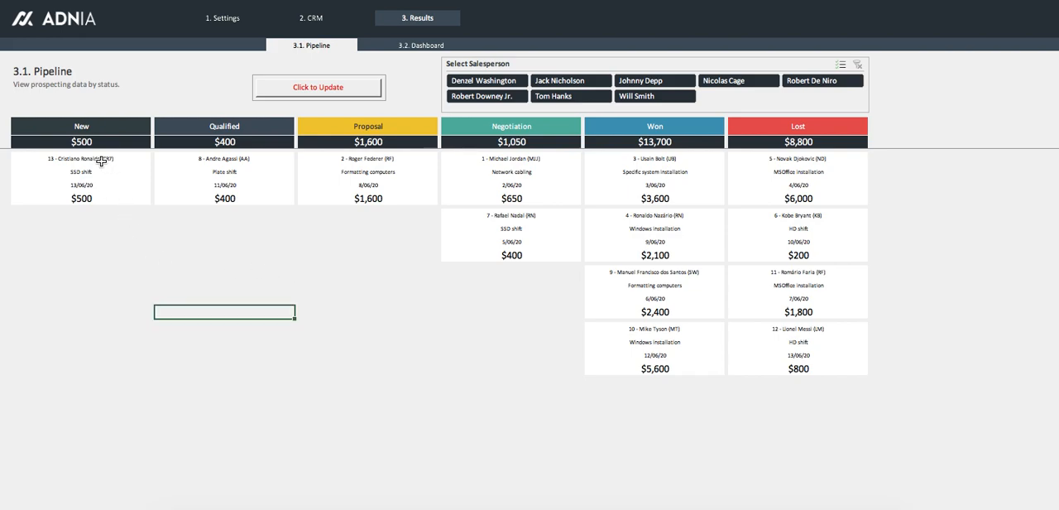
{"action": "mouse_move", "coordinate": [748, 303]}
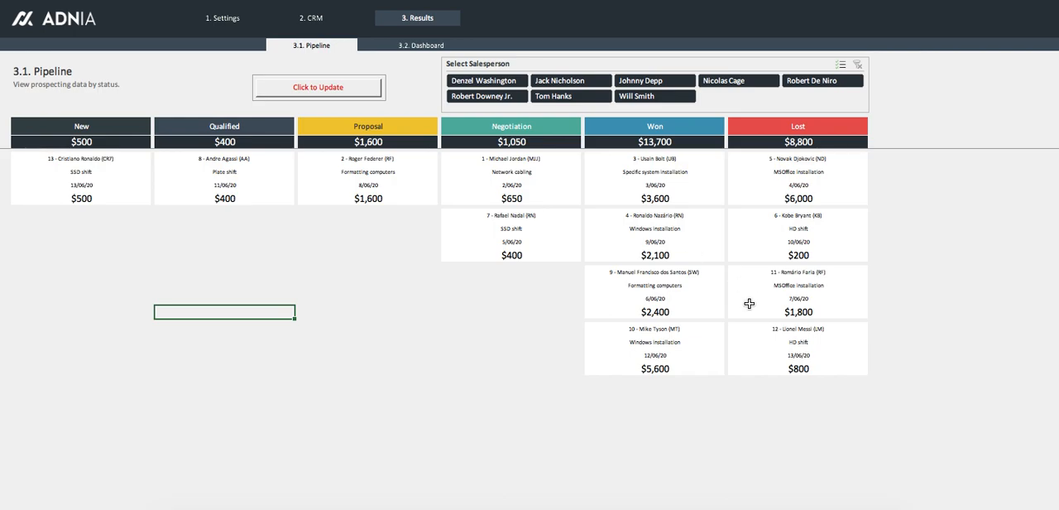
{"action": "mouse_move", "coordinate": [831, 258]}
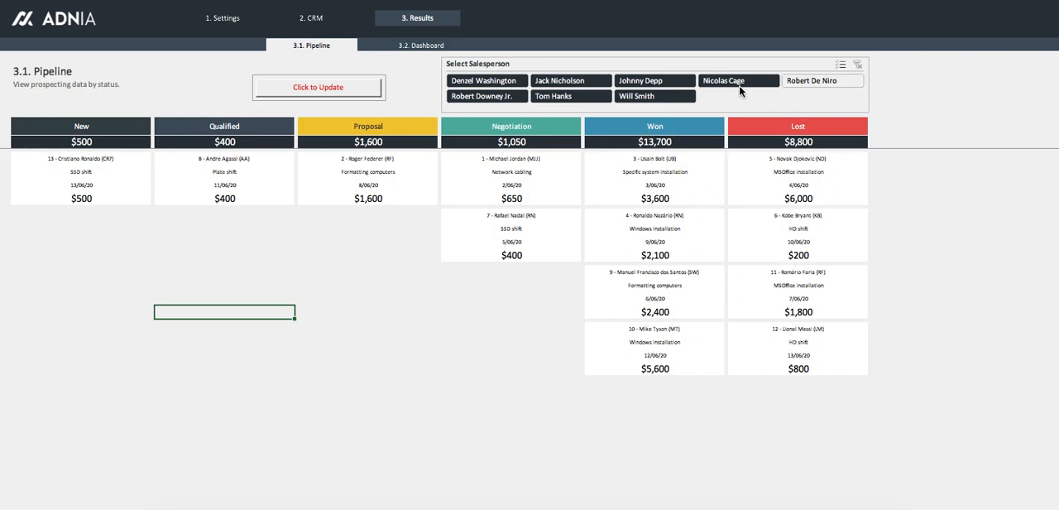
{"action": "left_click", "coordinate": [738, 79]}
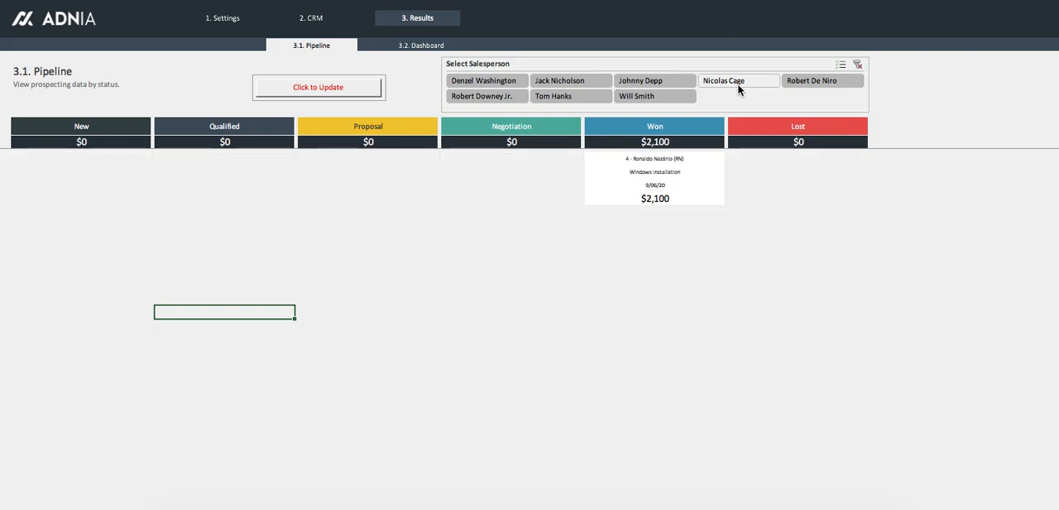
{"action": "left_click", "coordinate": [822, 80]}
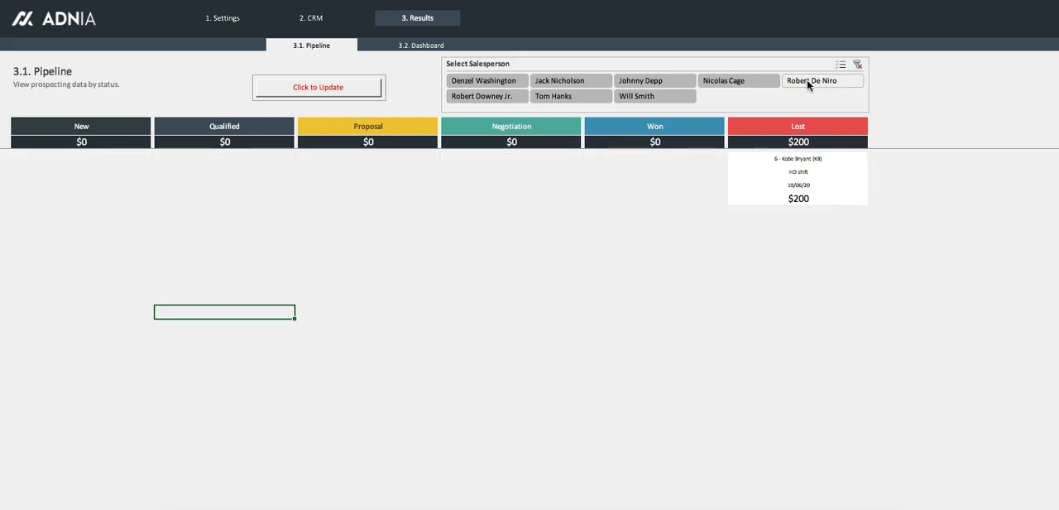
{"action": "left_click", "coordinate": [486, 79]}
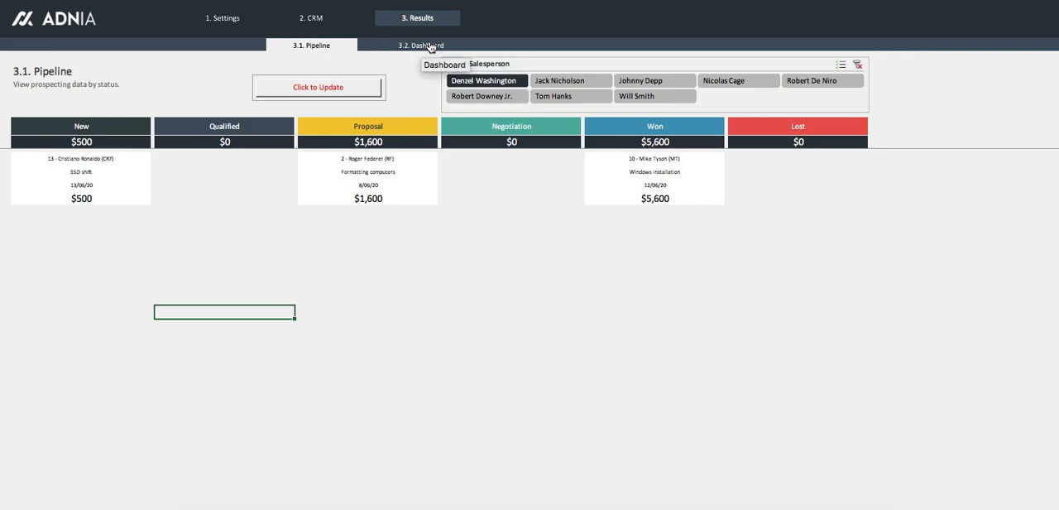
- Show the 3.2. Dashboard sheet with Won 13,700, Lost 8,800 and its charts
{"action": "left_click", "coordinate": [417, 47]}
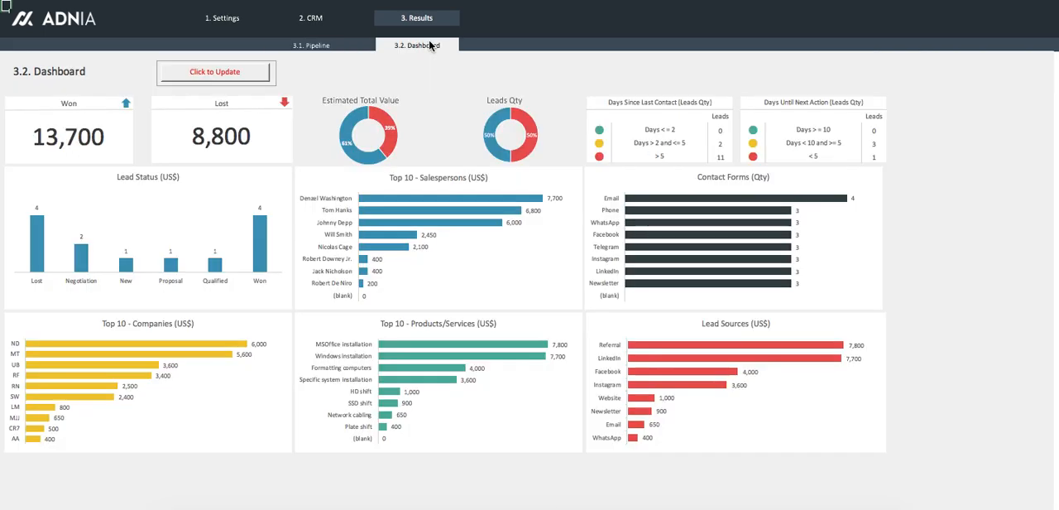
{"action": "mouse_move", "coordinate": [428, 46]}
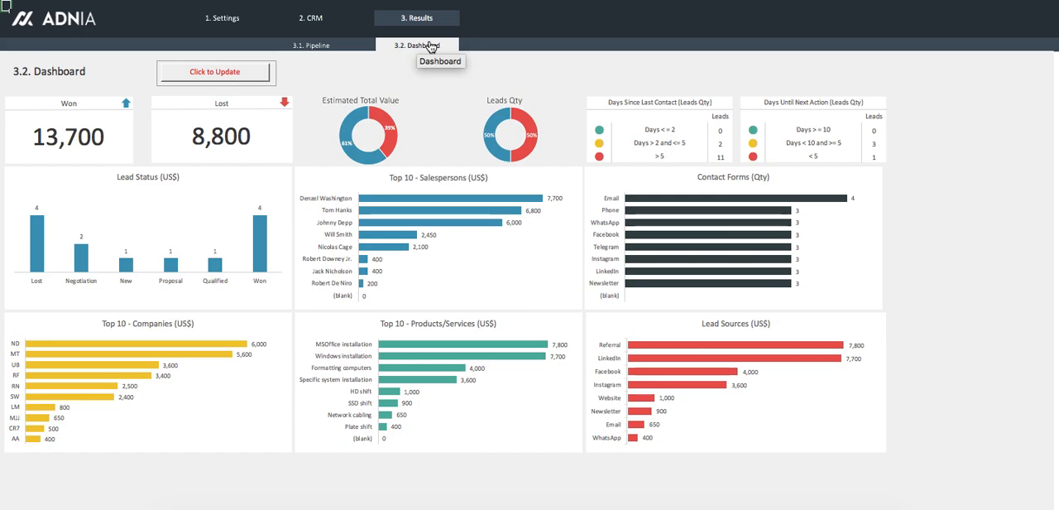
{"action": "mouse_move", "coordinate": [47, 139]}
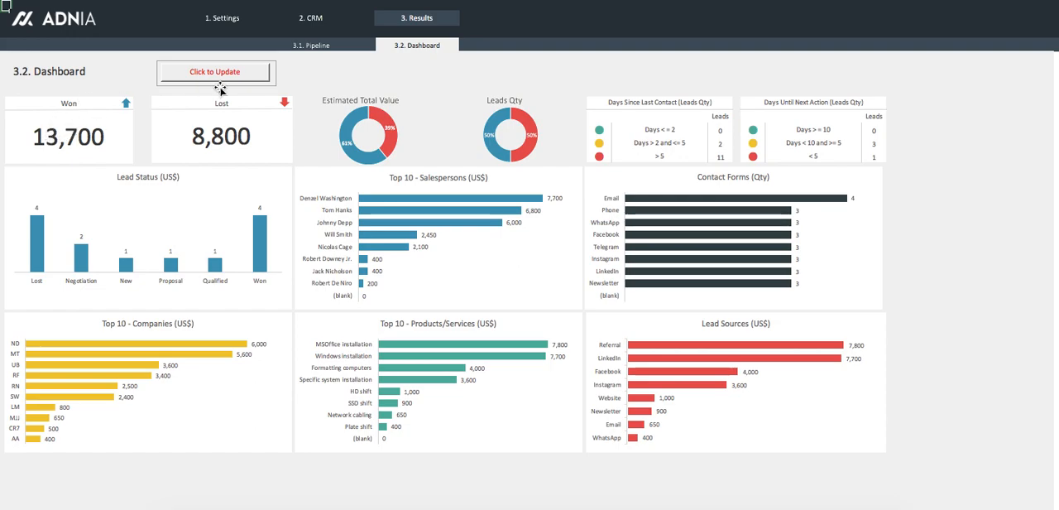
{"action": "mouse_move", "coordinate": [387, 116]}
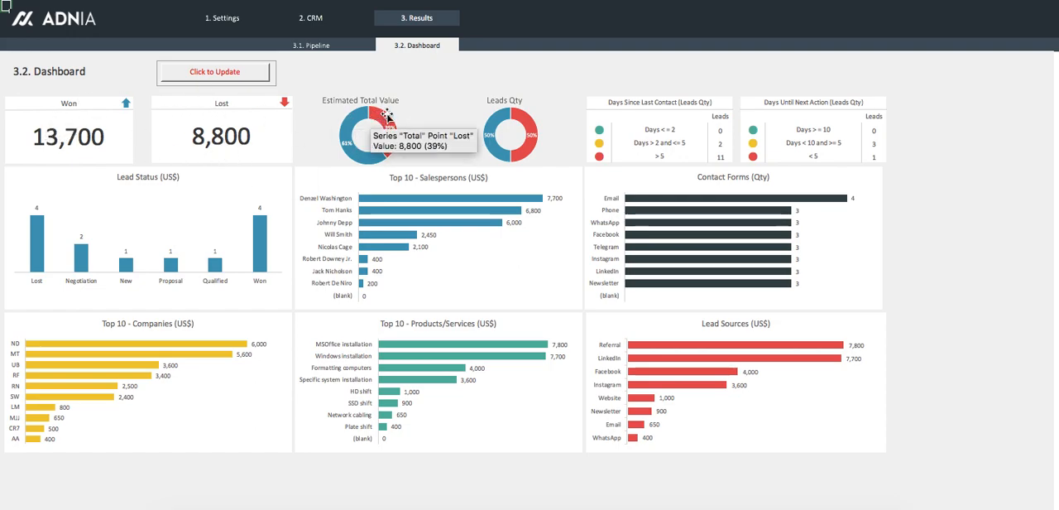
{"action": "mouse_move", "coordinate": [698, 222]}
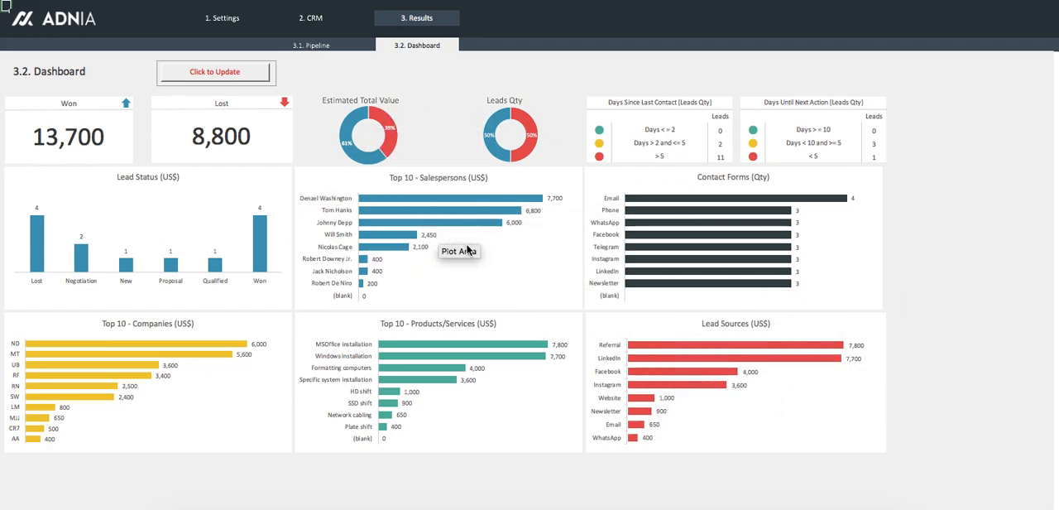
{"action": "mouse_move", "coordinate": [221, 17]}
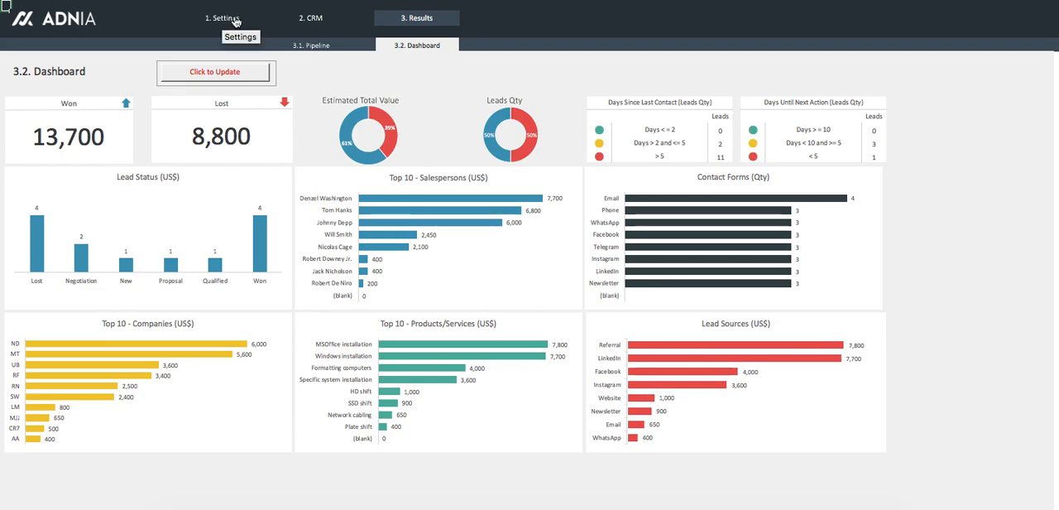
- Browse Settings Products/Services, then CRM Leads, landing on the 2.2. Contact Log sheet
{"action": "left_click", "coordinate": [225, 16]}
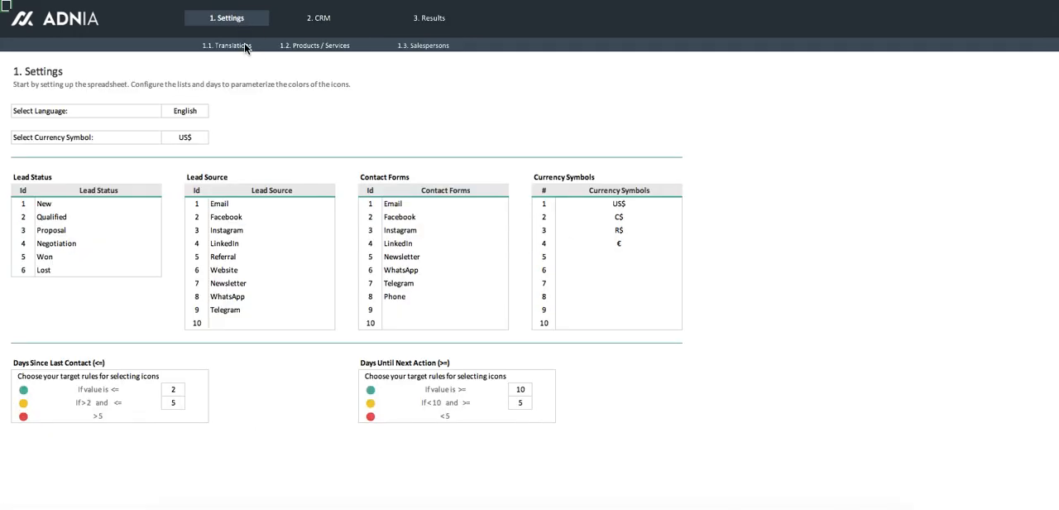
{"action": "left_click", "coordinate": [311, 45]}
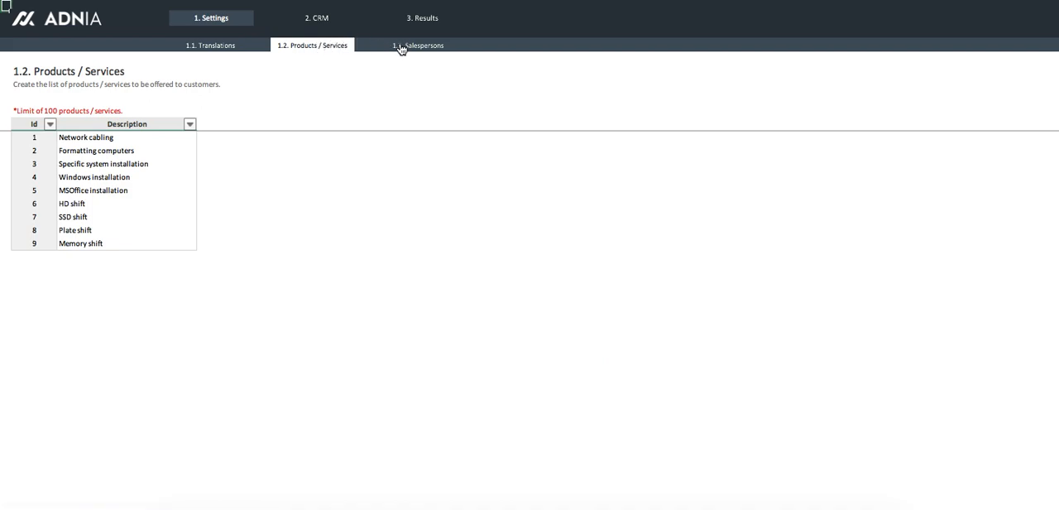
{"action": "left_click", "coordinate": [318, 17]}
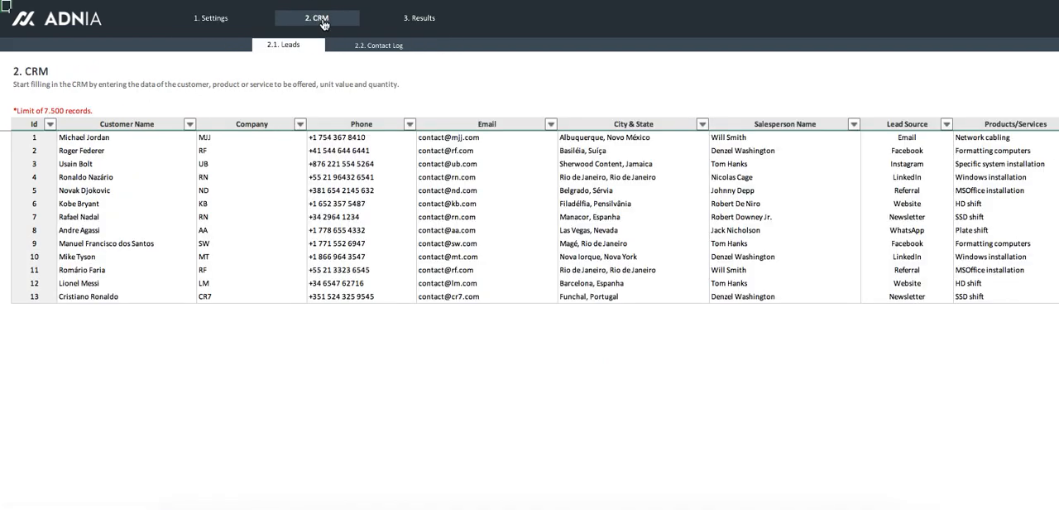
{"action": "left_click", "coordinate": [377, 44]}
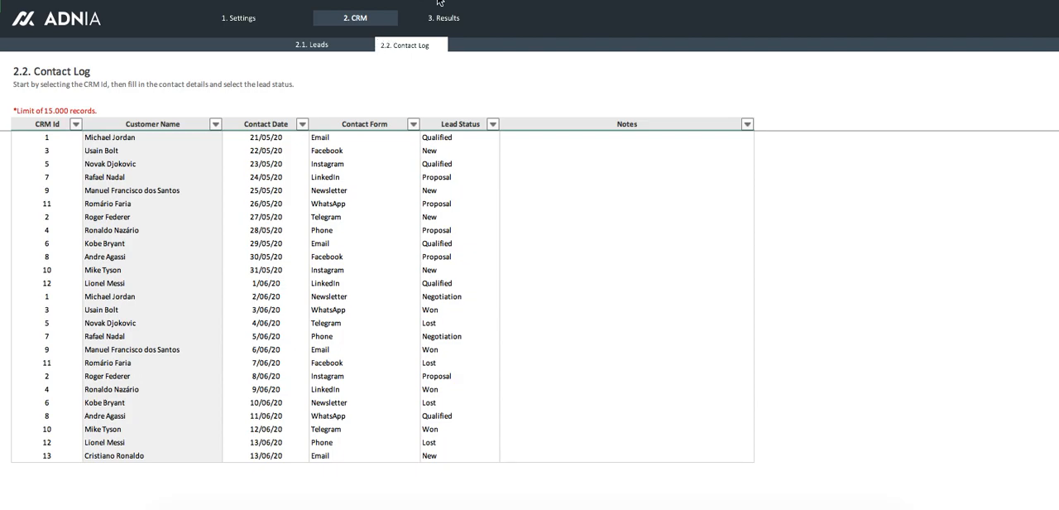
- Return to the Pipeline sheet and clear the salesperson filter to show all leads
{"action": "left_click", "coordinate": [417, 16]}
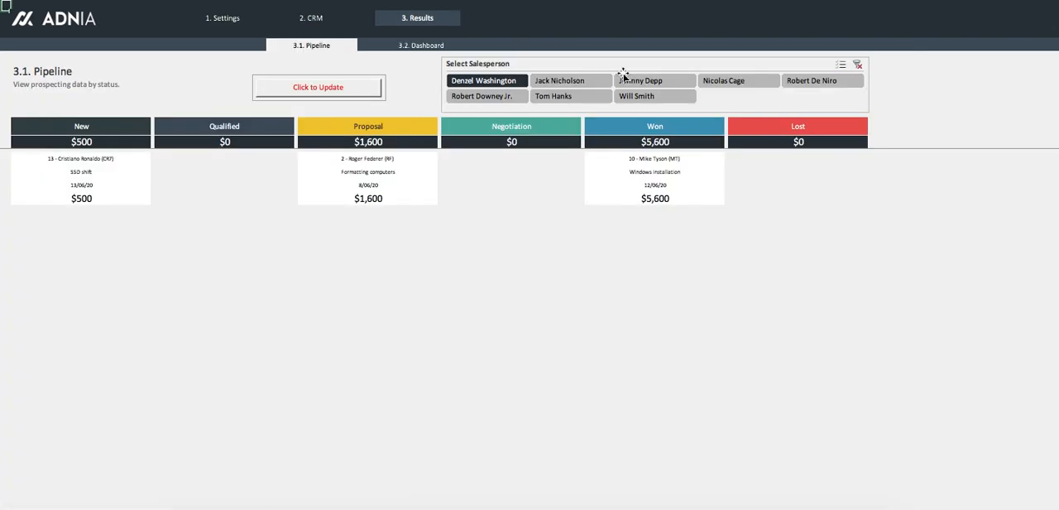
{"action": "left_click", "coordinate": [857, 66]}
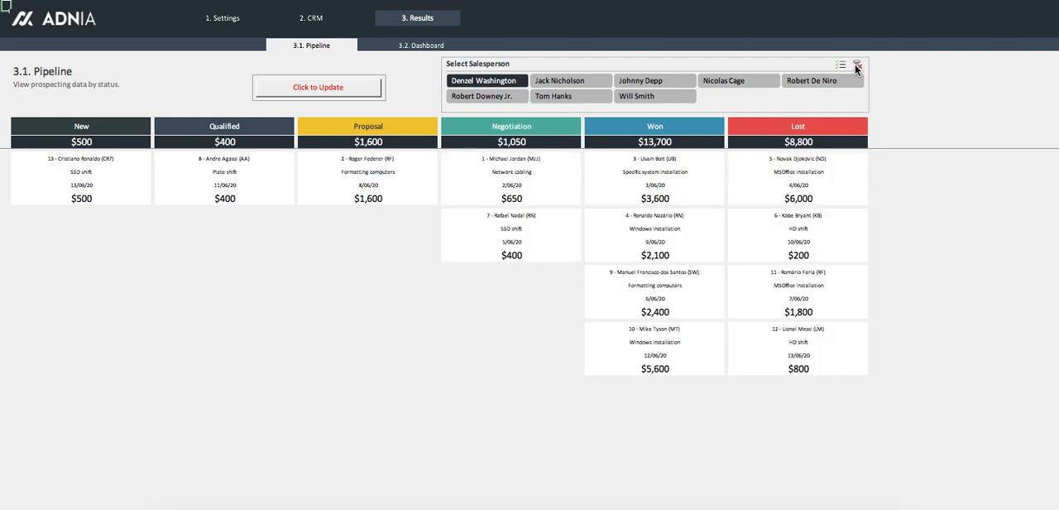
{"action": "mouse_move", "coordinate": [857, 67]}
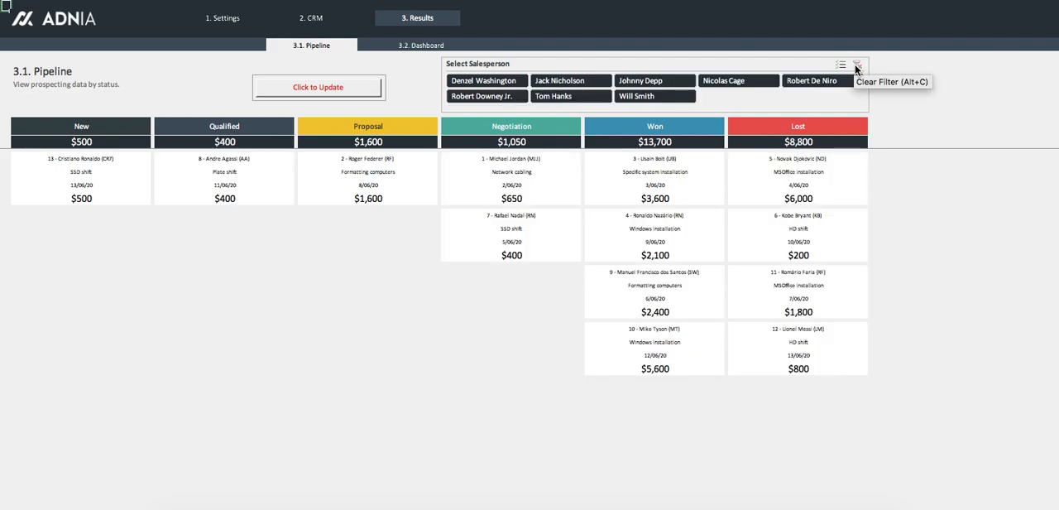